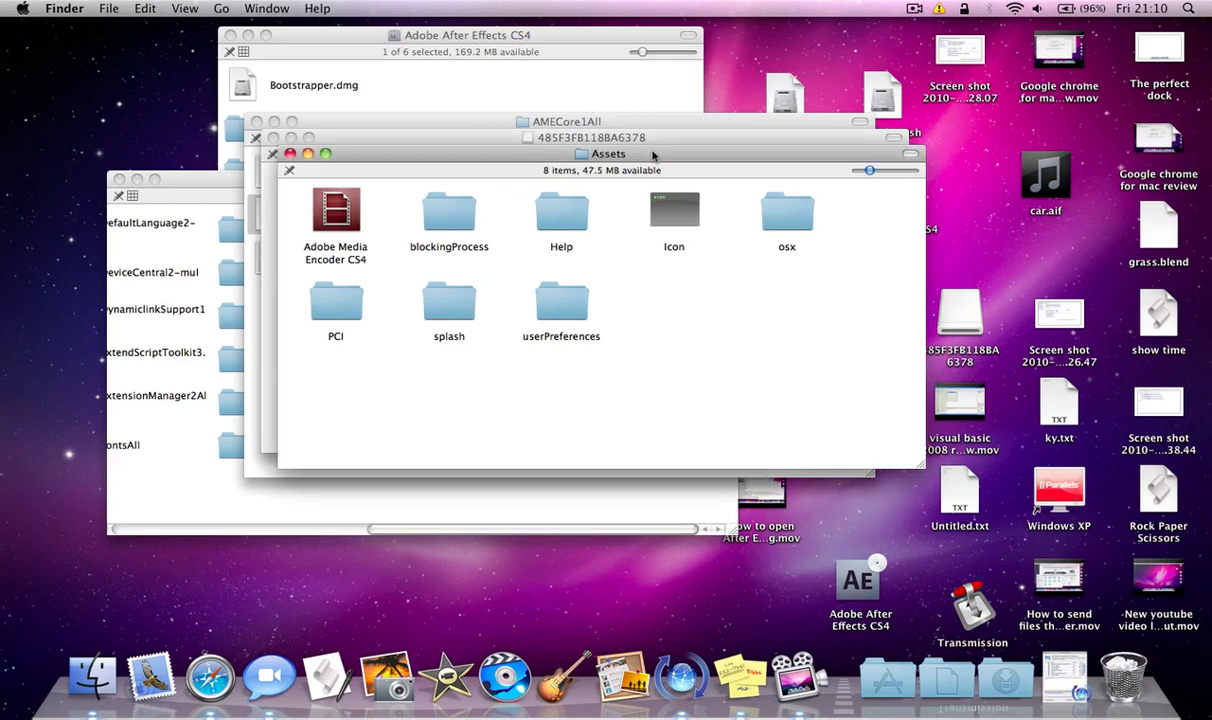
Reposition the Finder window and reopen the Assets folder inside the After Effects CS4 installer package
{"action": "left_click_drag", "start_coordinate": [608, 152], "coordinate": [836, 280]}
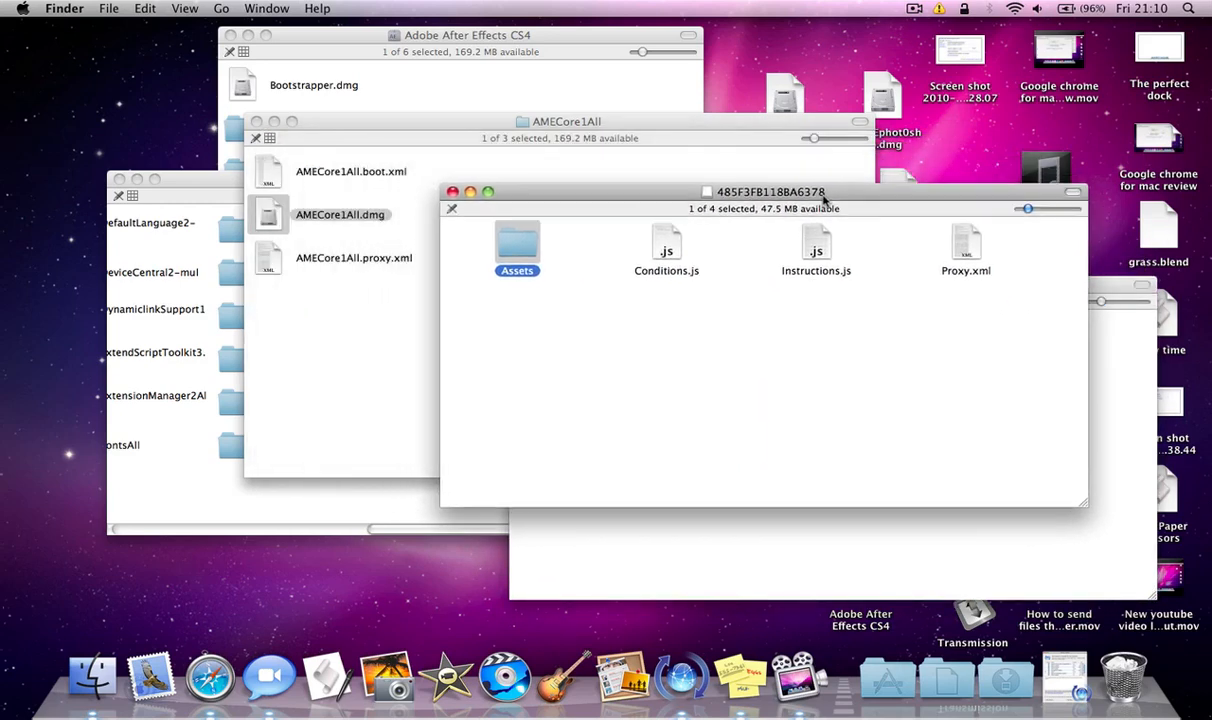
{"action": "double_click", "coordinate": [516, 244]}
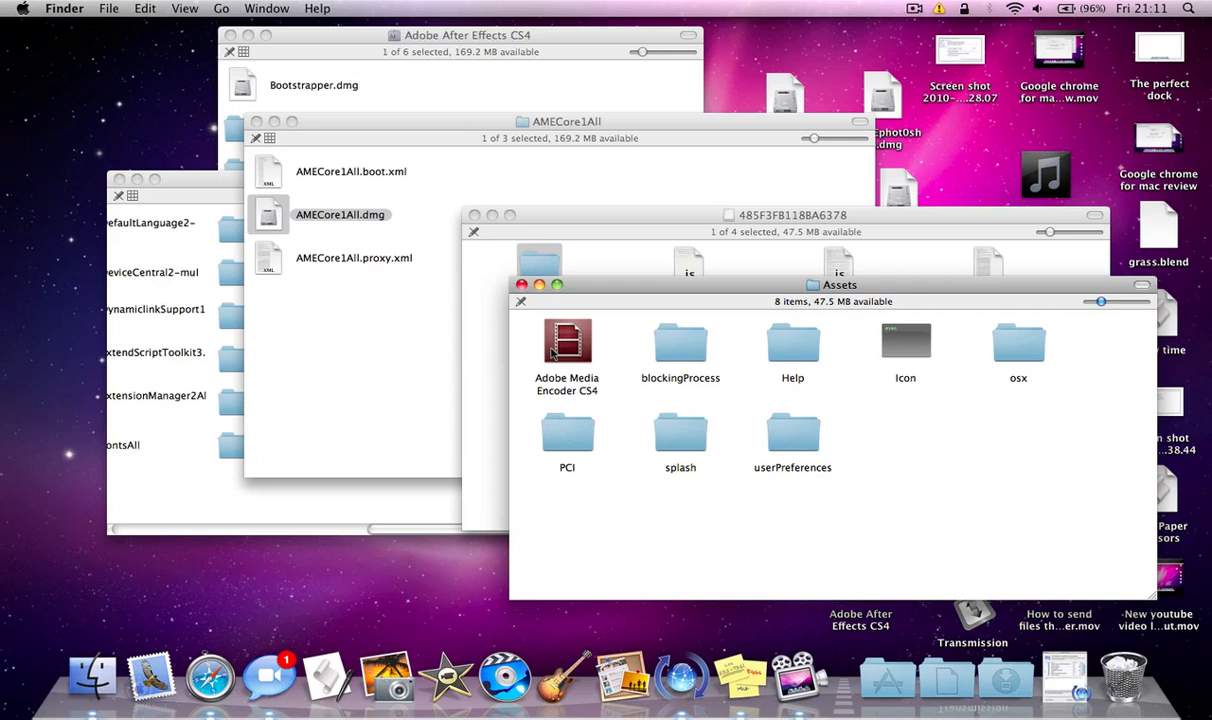
{"action": "mouse_move", "coordinate": [500, 212]}
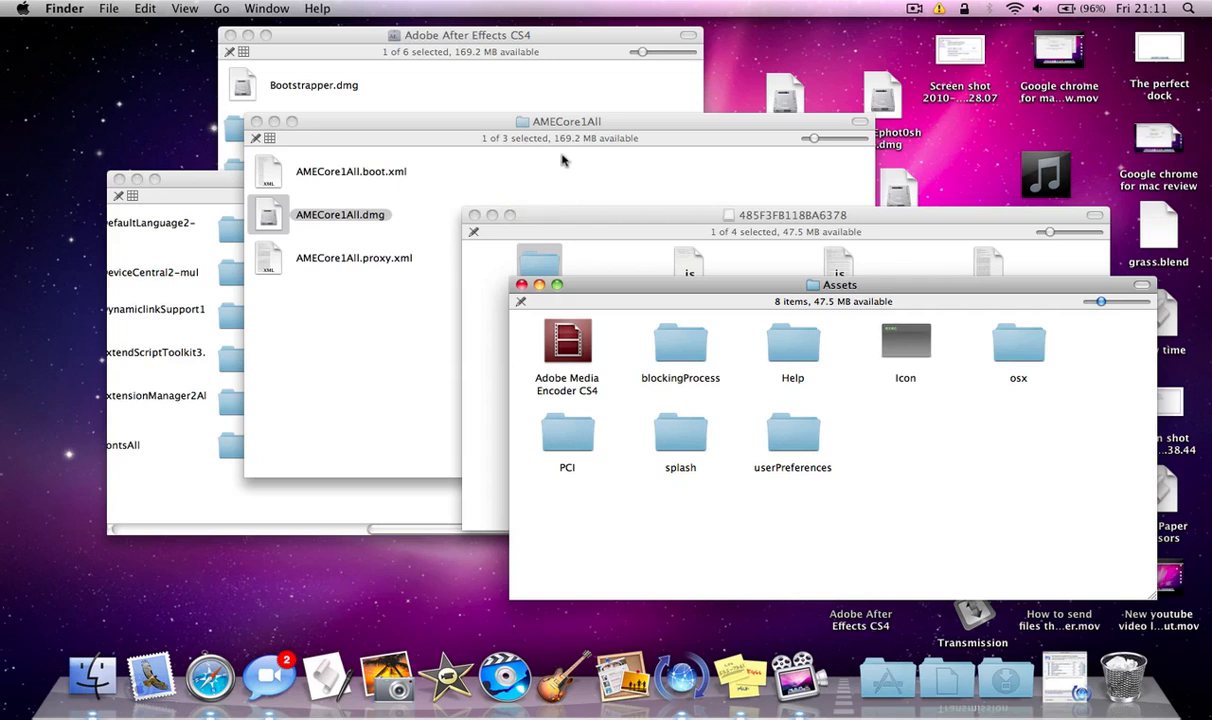
{"action": "mouse_move", "coordinate": [626, 230]}
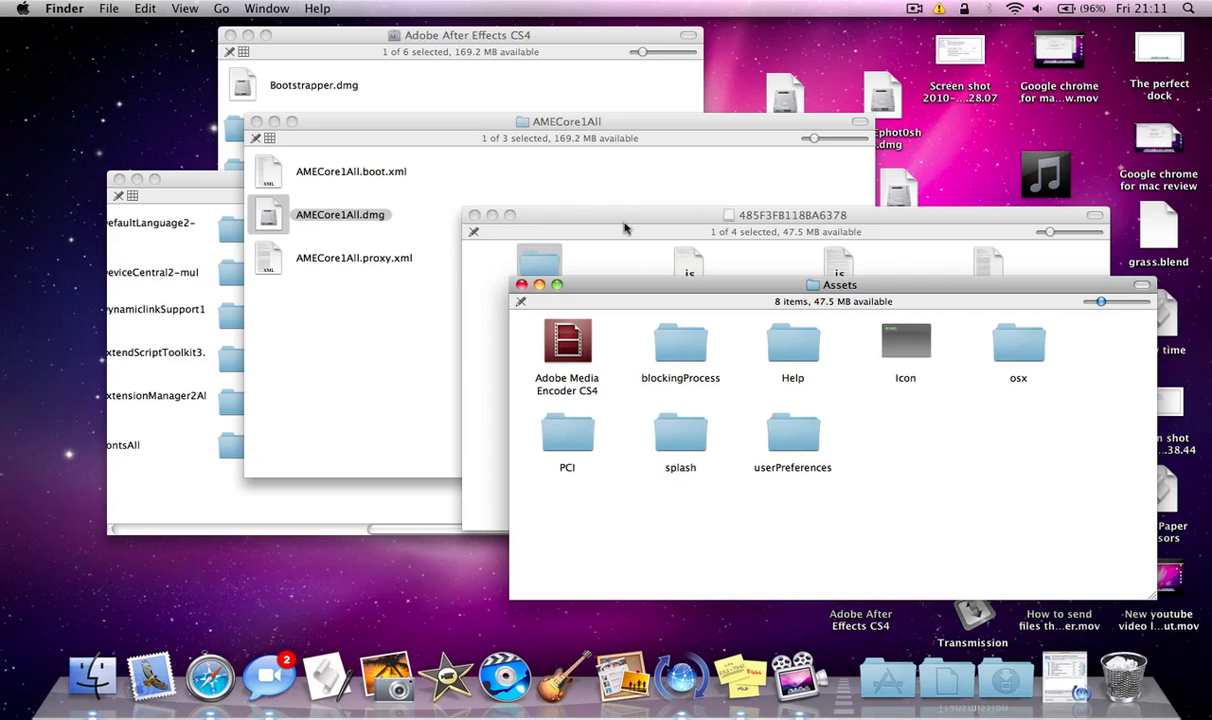
{"action": "mouse_move", "coordinate": [460, 336]}
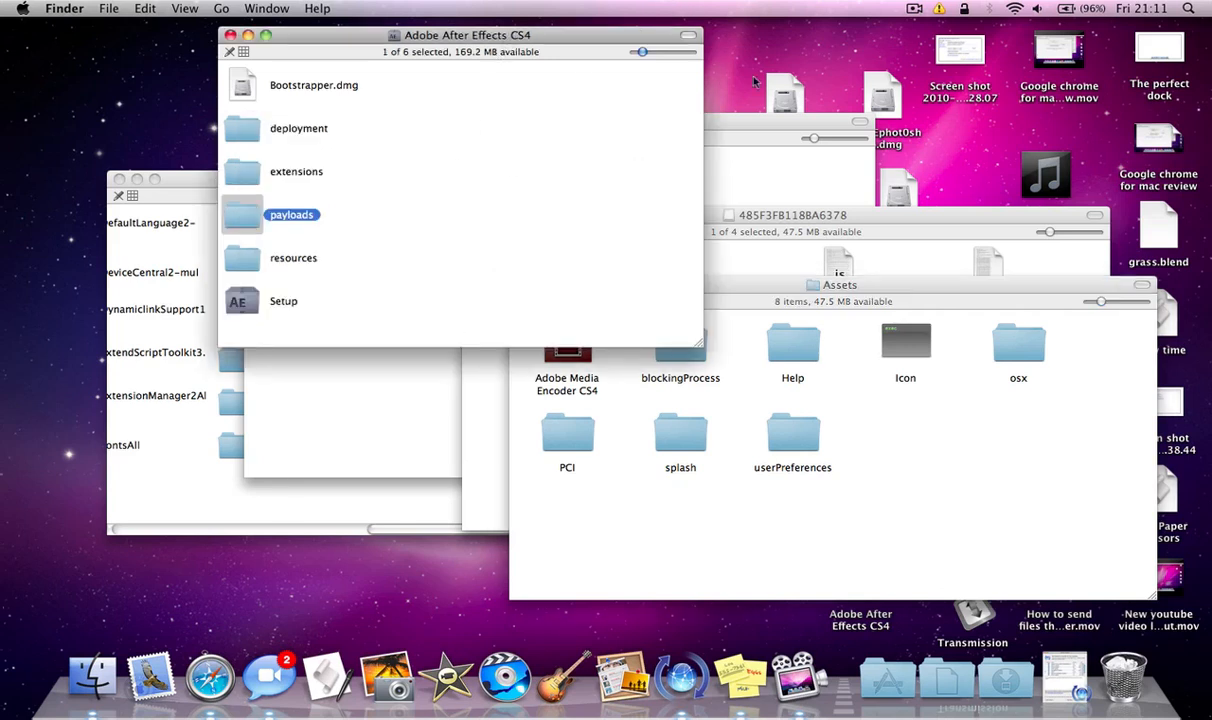
Move the After Effects CS4 disk window aside and open payloads, then its AMECore1All folder
{"action": "left_click_drag", "start_coordinate": [468, 36], "coordinate": [480, 100]}
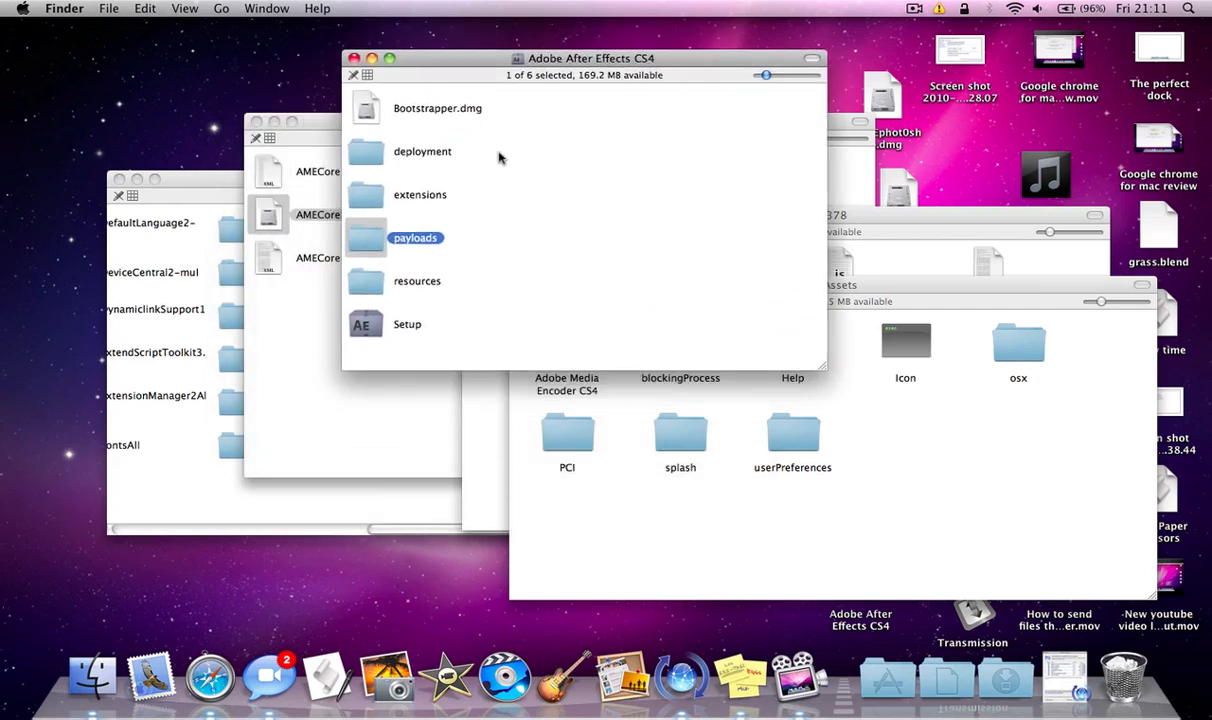
{"action": "mouse_move", "coordinate": [558, 62]}
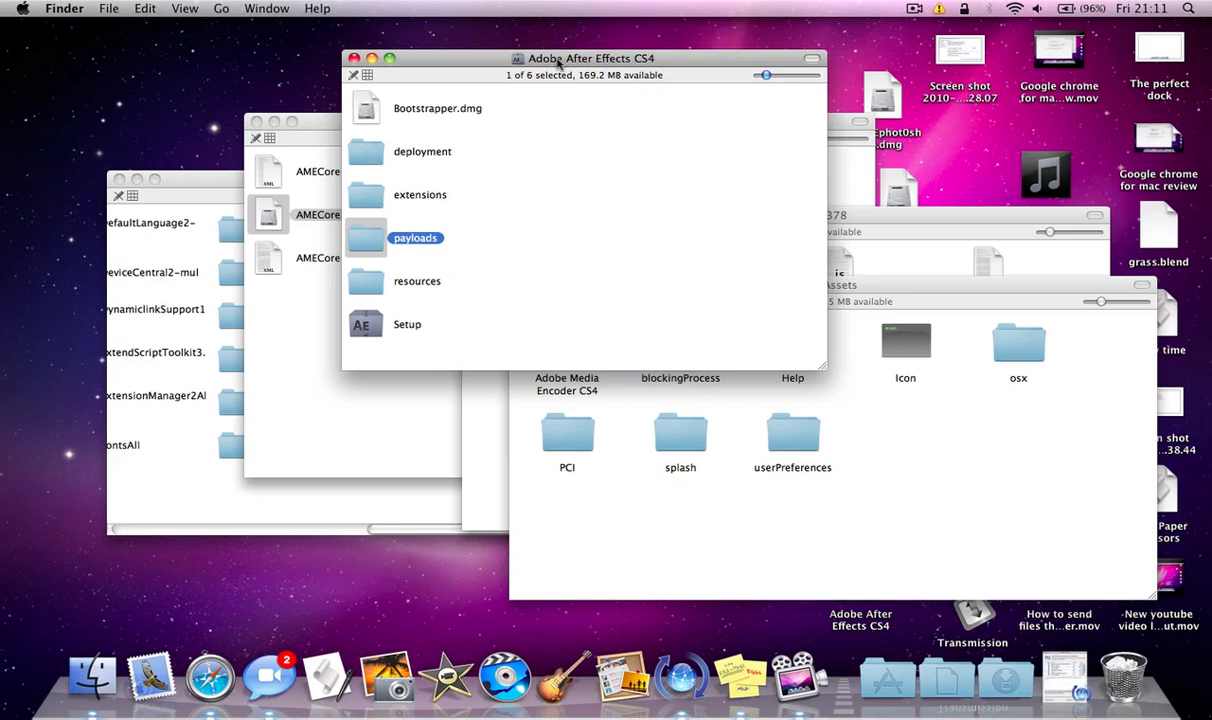
{"action": "mouse_move", "coordinate": [334, 260]}
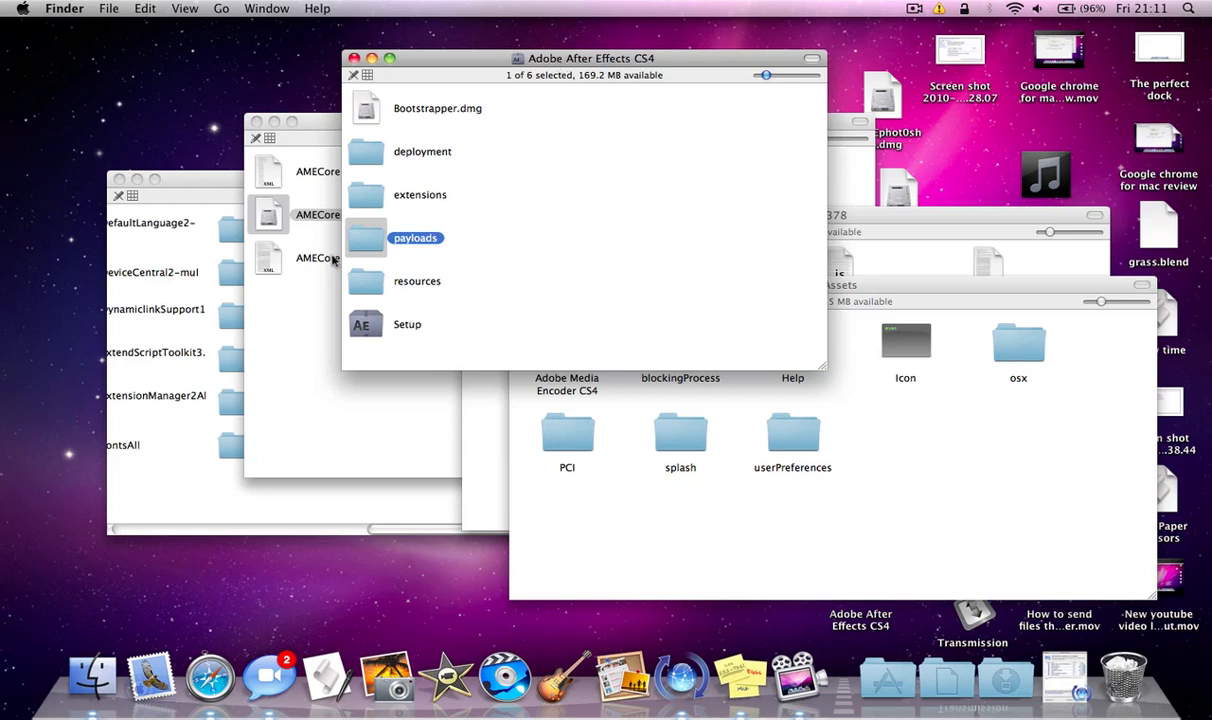
{"action": "double_click", "coordinate": [416, 236]}
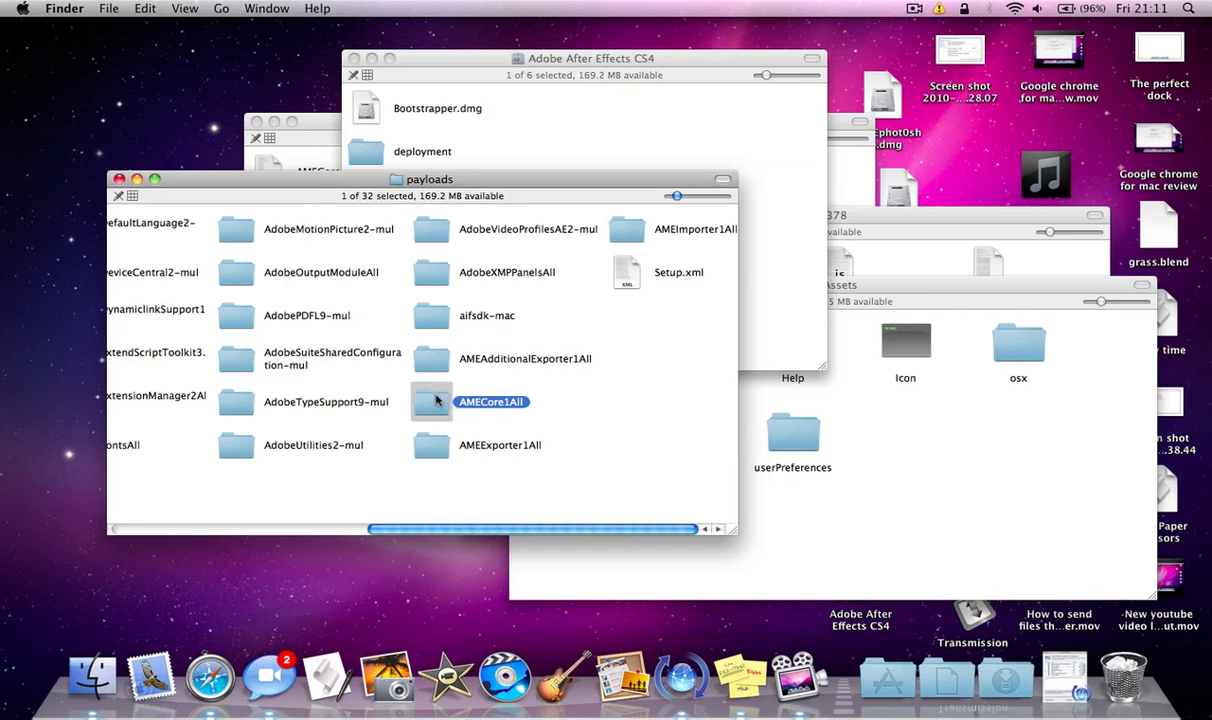
{"action": "mouse_move", "coordinate": [428, 420]}
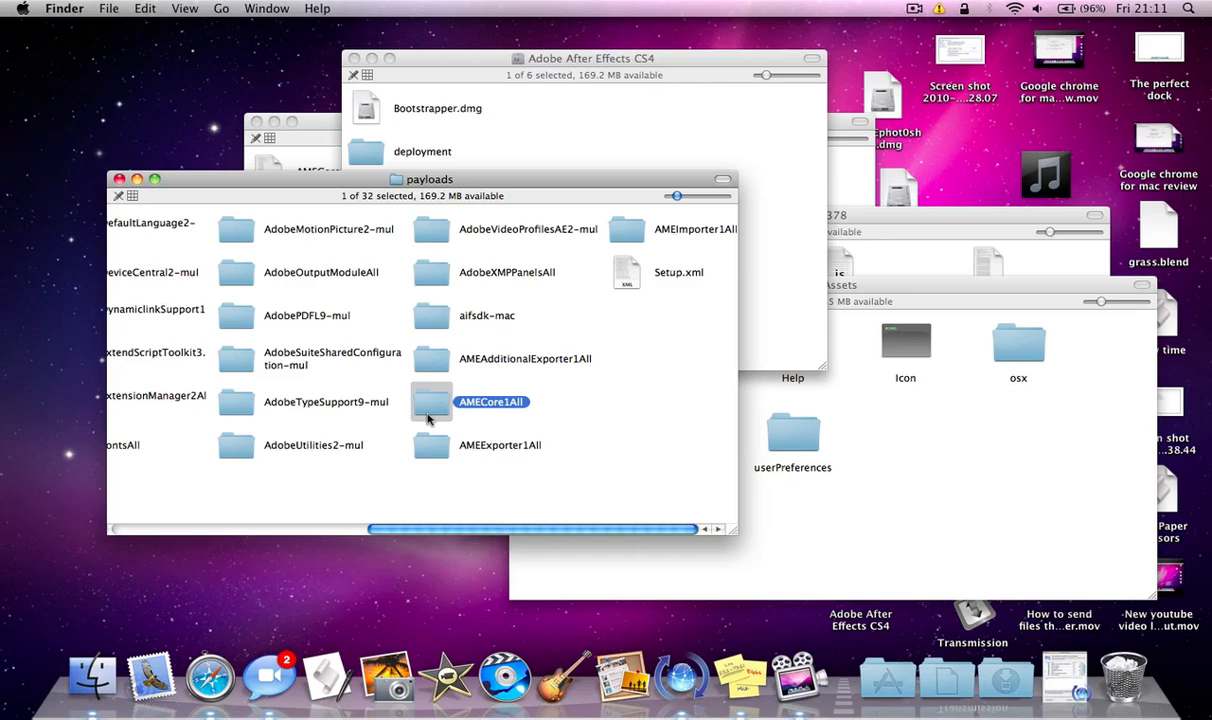
{"action": "mouse_move", "coordinate": [370, 442]}
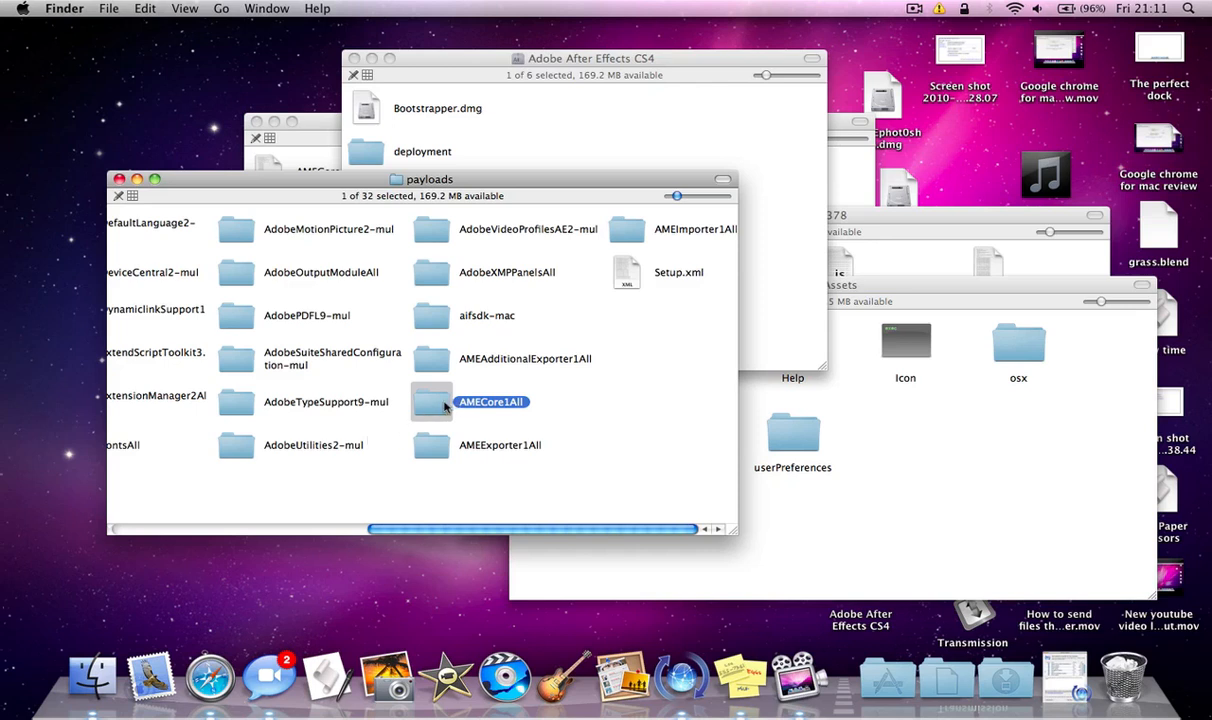
{"action": "double_click", "coordinate": [430, 400]}
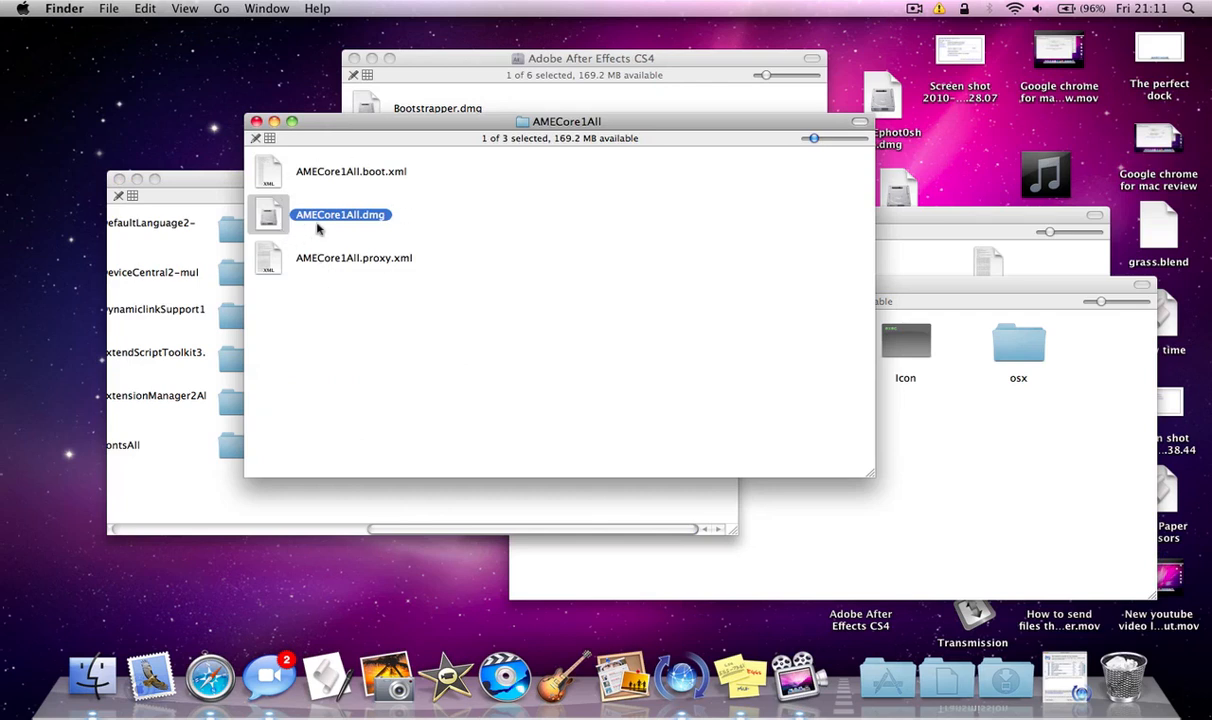
Mount AMECore1All.dmg and open its Assets folder containing Adobe Media Encoder CS4
{"action": "double_click", "coordinate": [340, 214]}
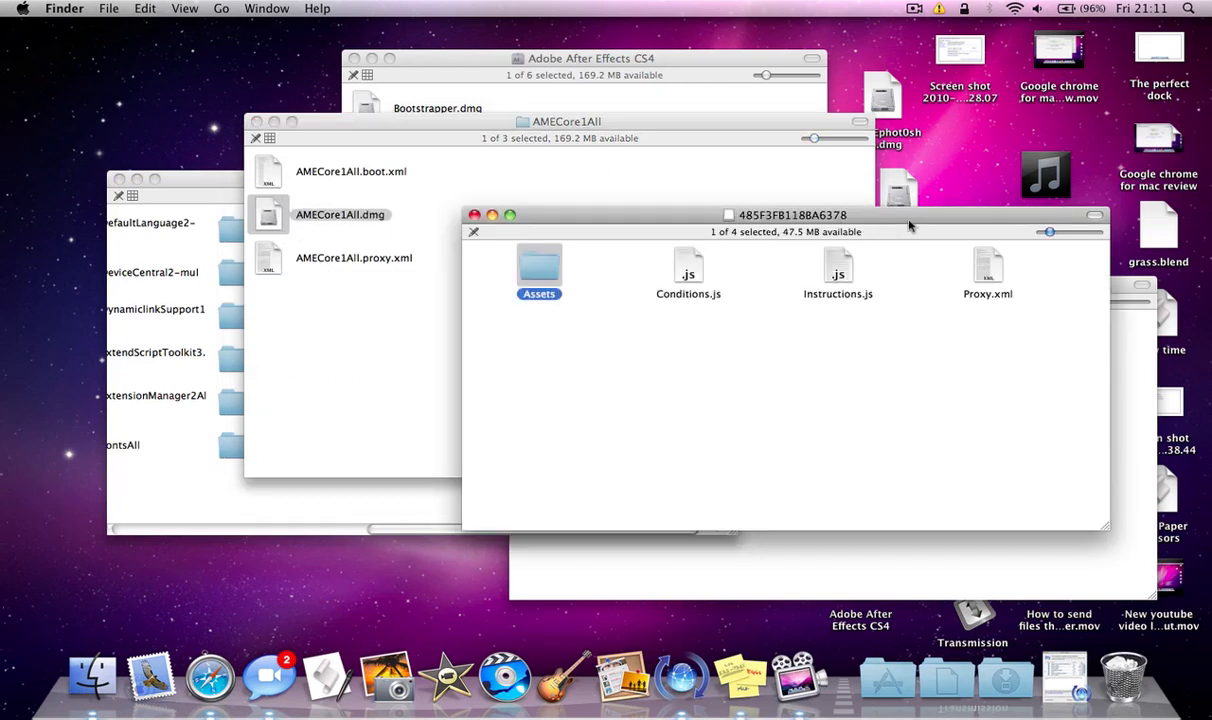
{"action": "mouse_move", "coordinate": [578, 298]}
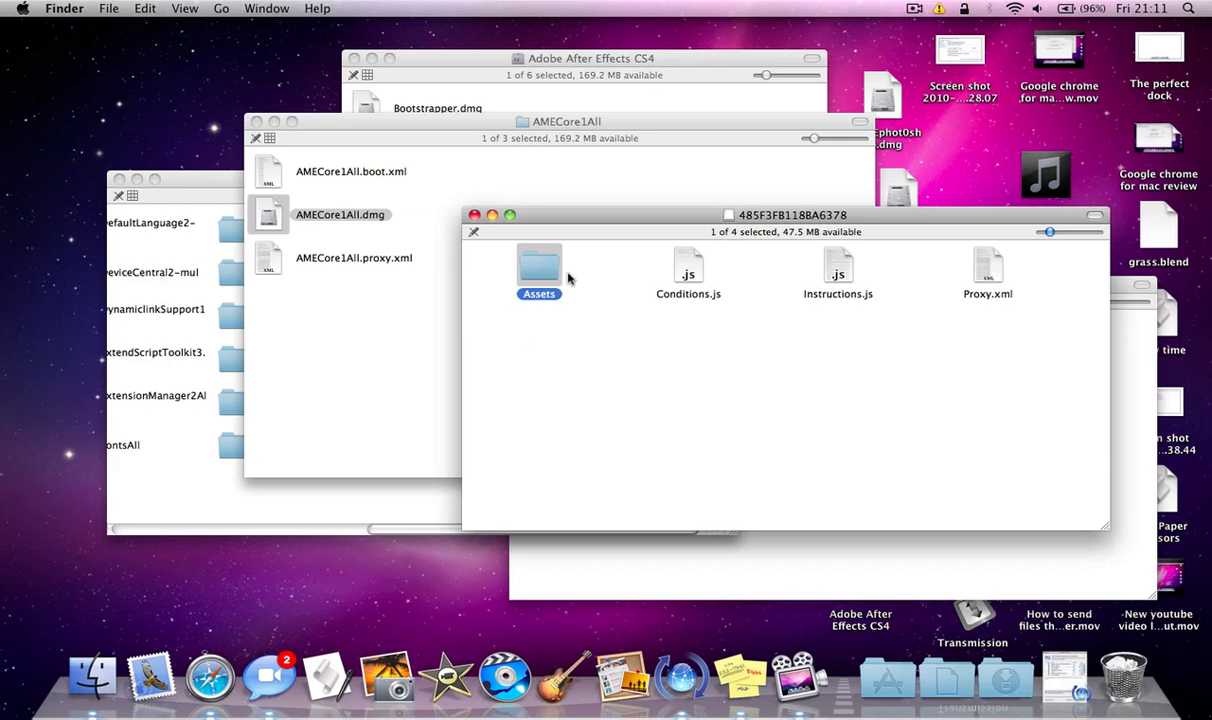
{"action": "mouse_move", "coordinate": [584, 340]}
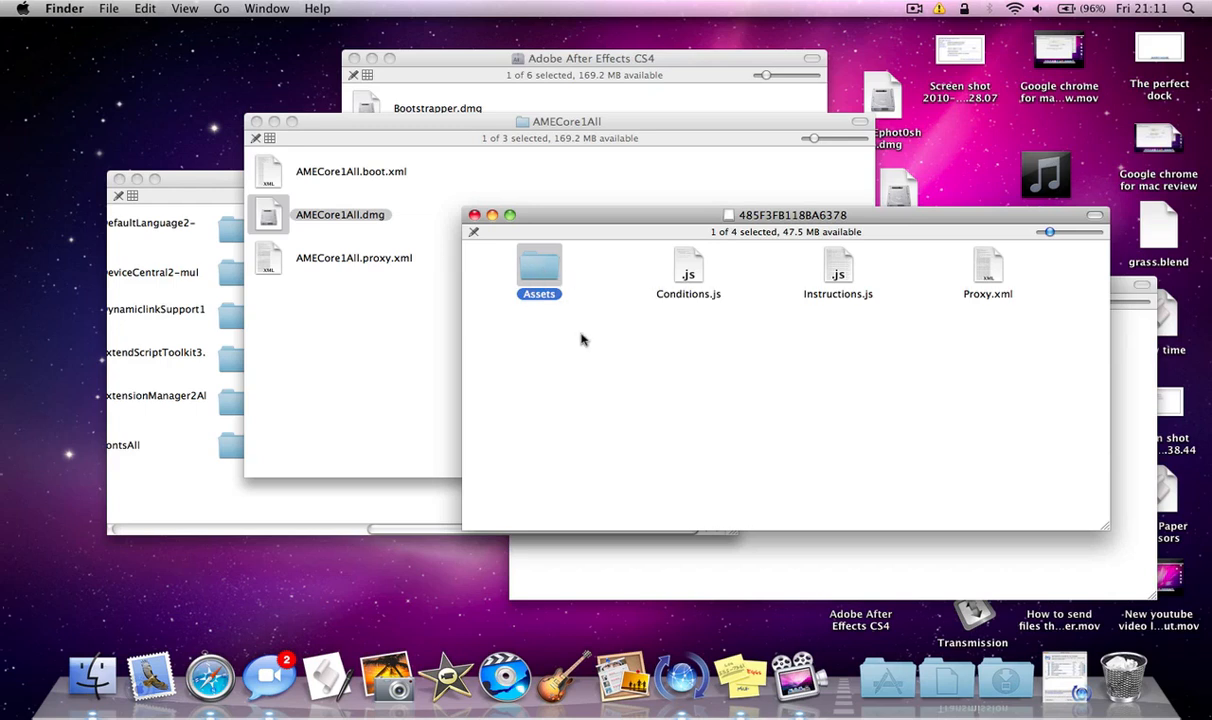
{"action": "mouse_move", "coordinate": [1138, 318]}
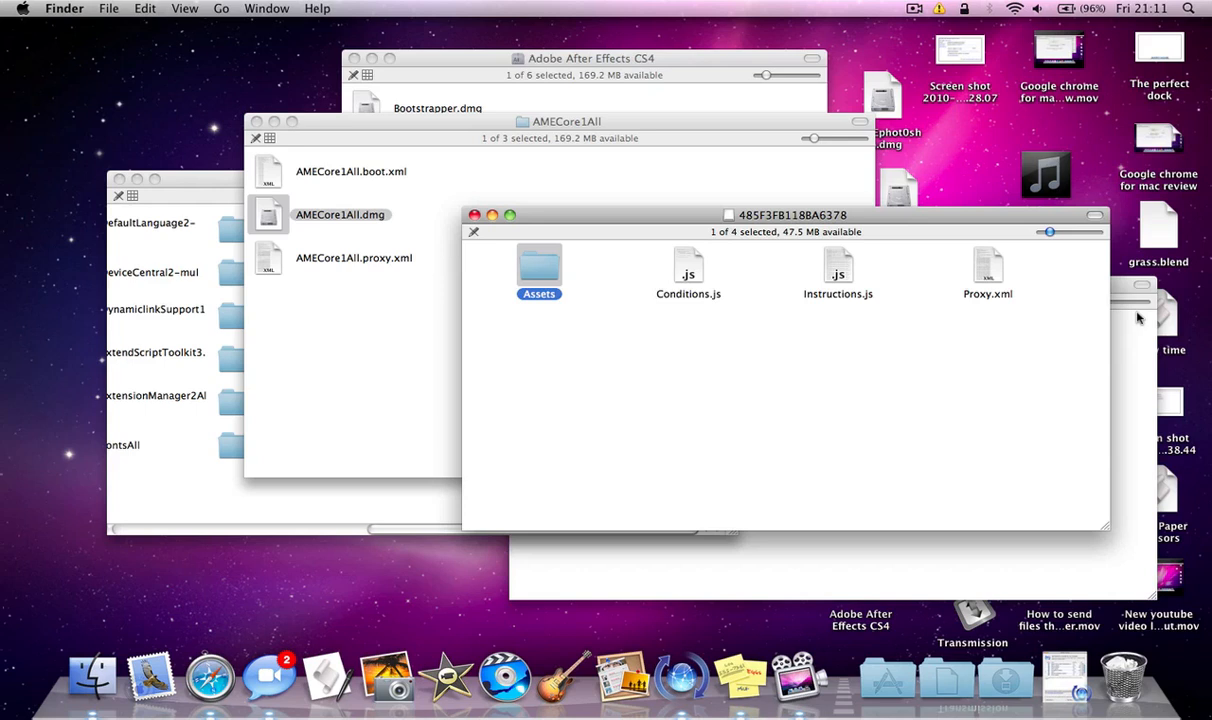
{"action": "double_click", "coordinate": [540, 264]}
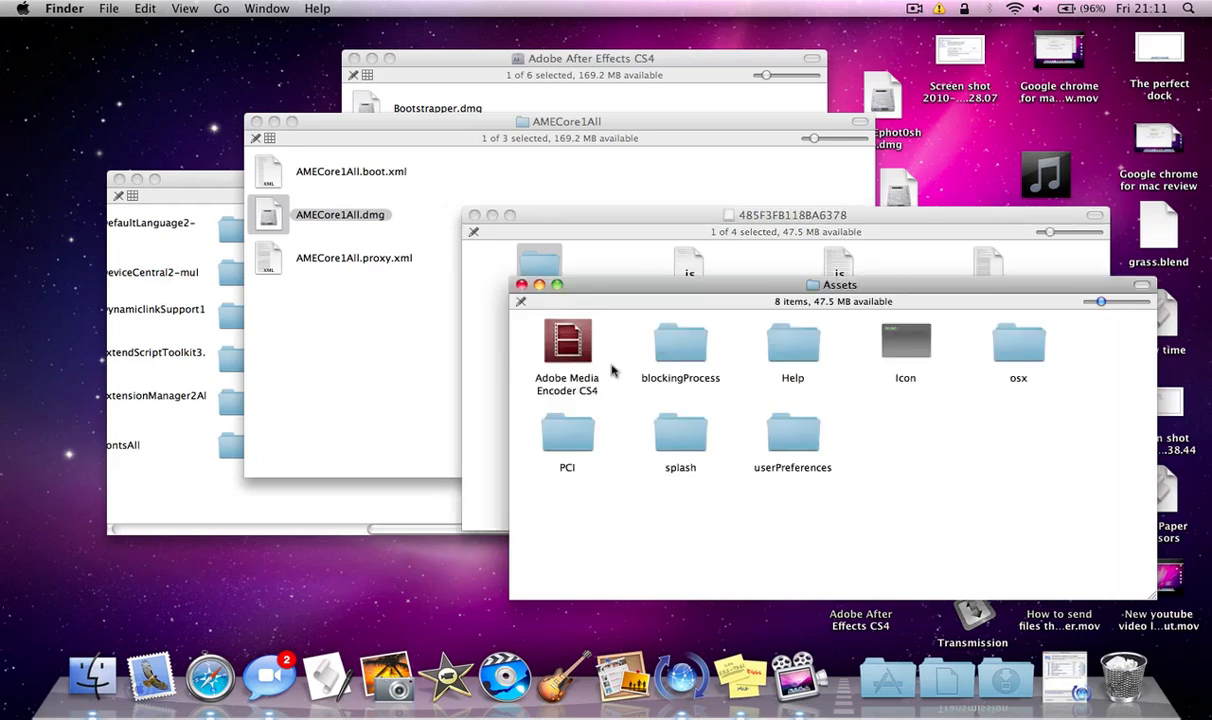
{"action": "mouse_move", "coordinate": [582, 384]}
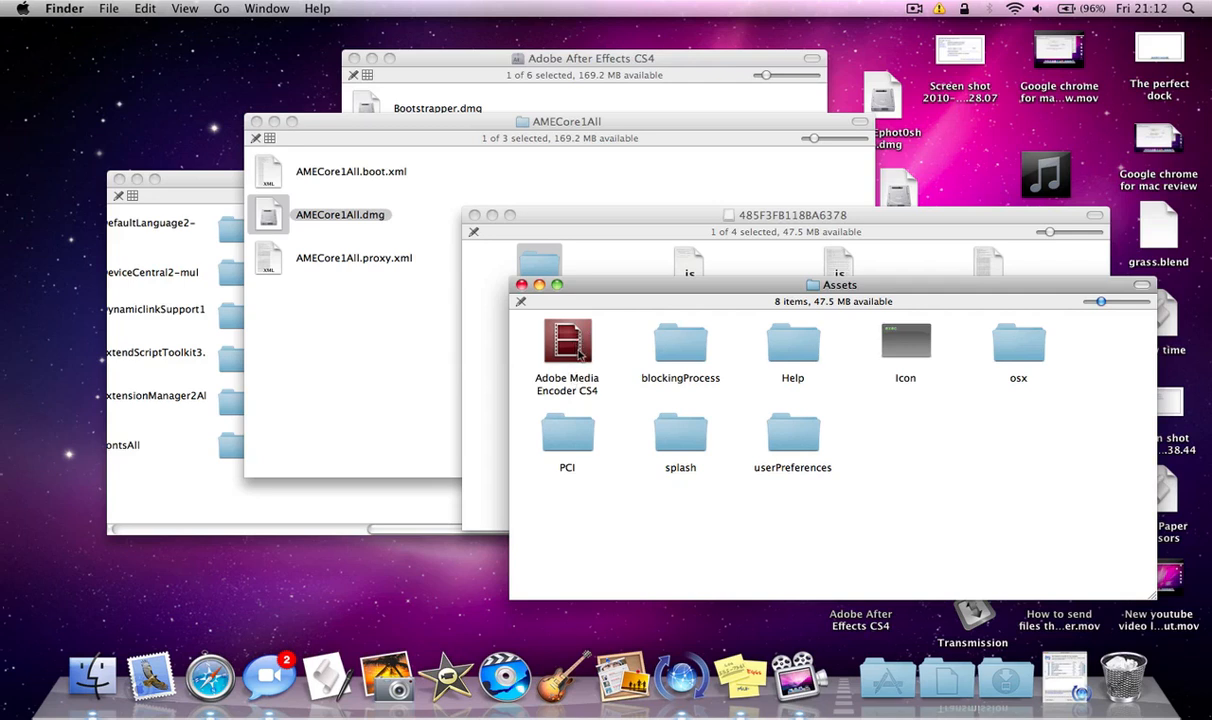
Launch Adobe Media Encoder CS4 and approve the downloaded-application warning so its queue window opens
{"action": "left_click", "coordinate": [568, 342]}
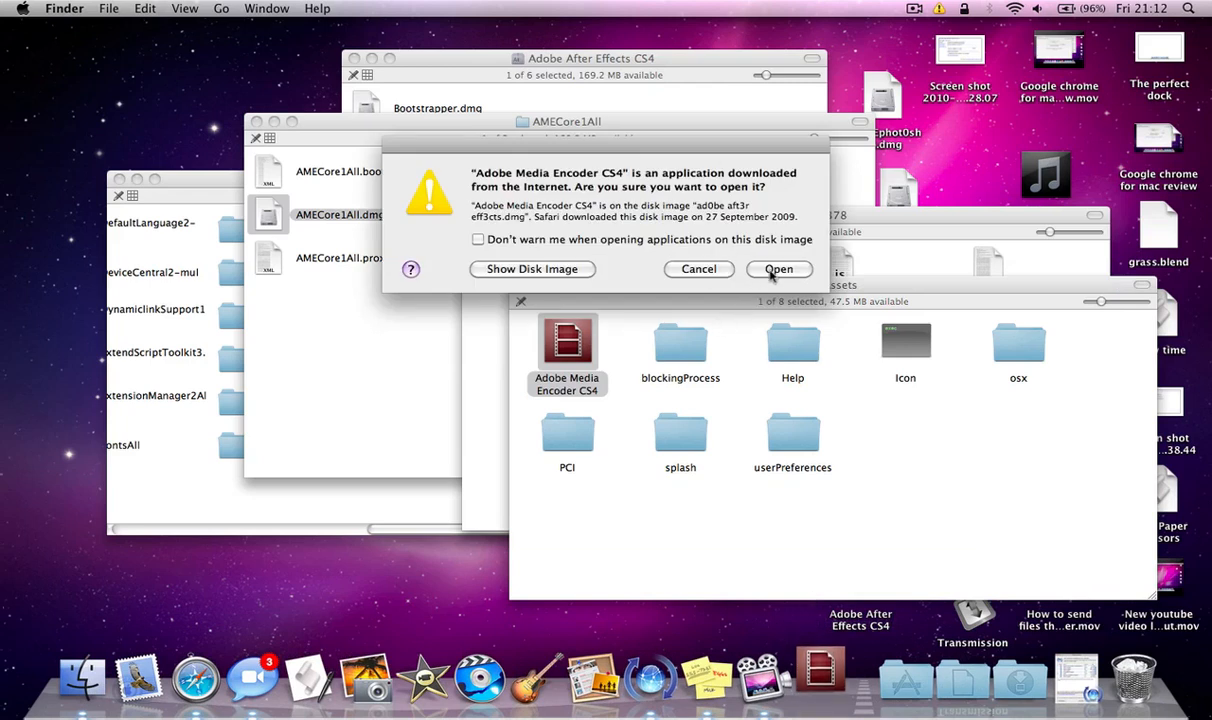
{"action": "left_click", "coordinate": [780, 268]}
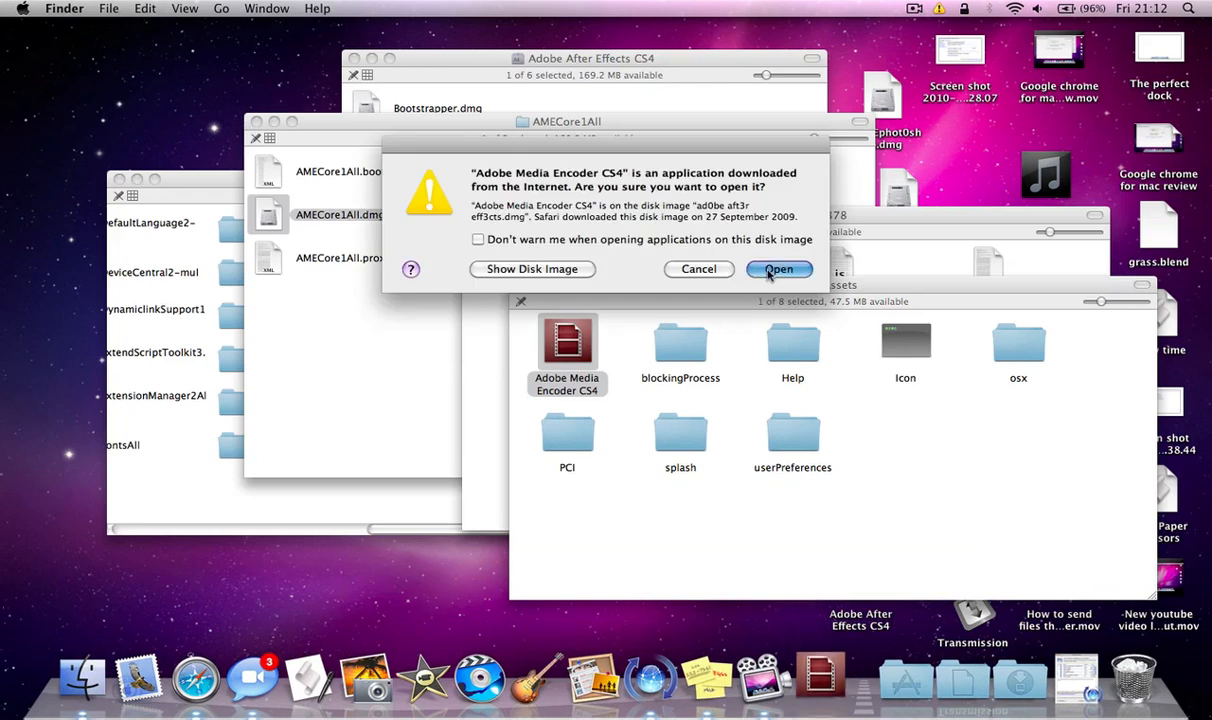
{"action": "left_click", "coordinate": [778, 268]}
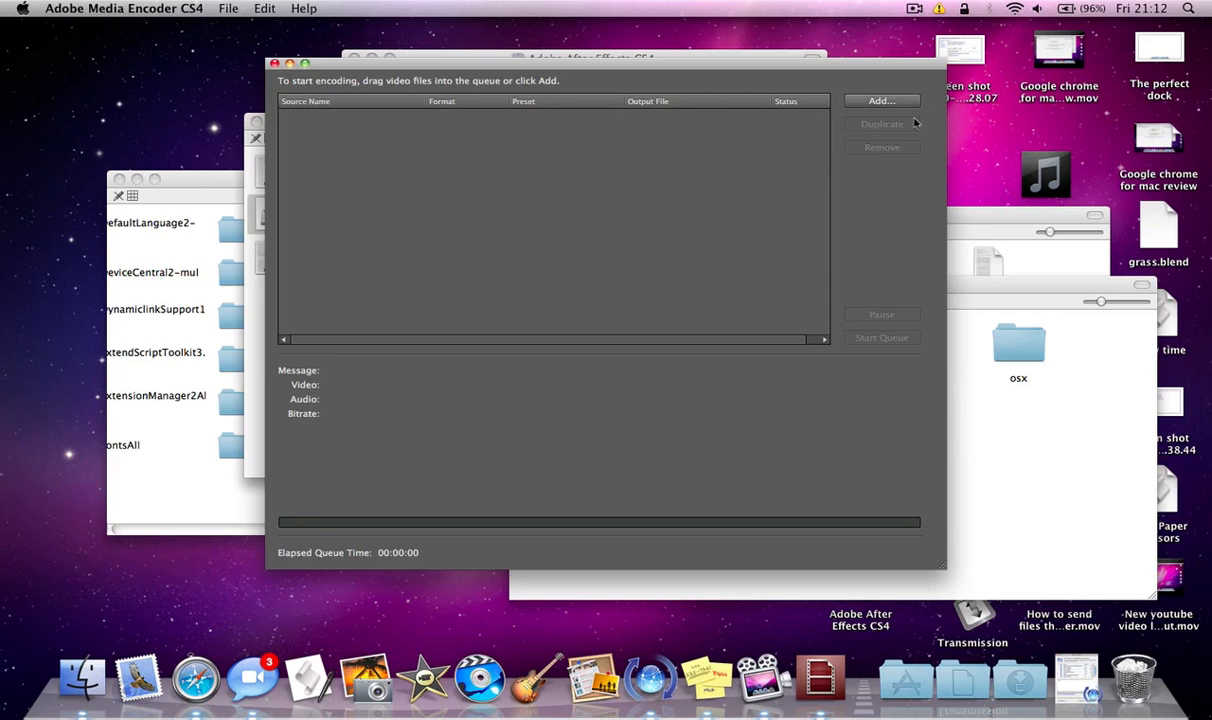
{"action": "left_click", "coordinate": [880, 100]}
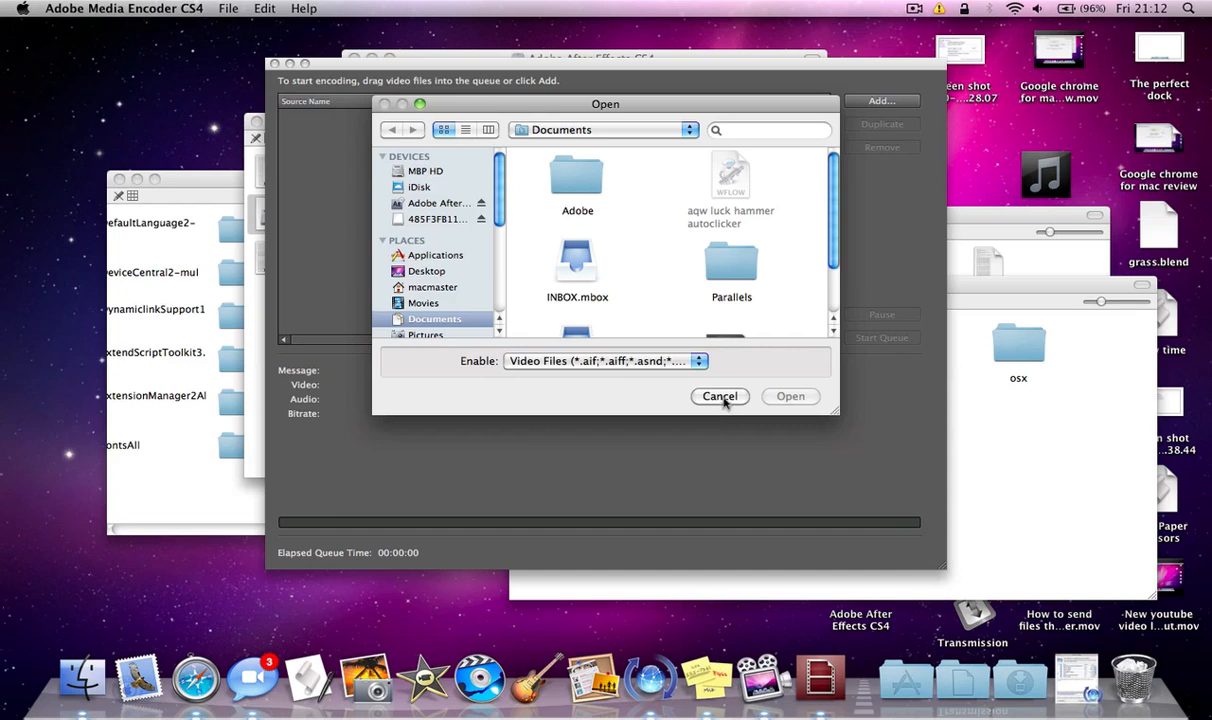
{"action": "left_click", "coordinate": [720, 396]}
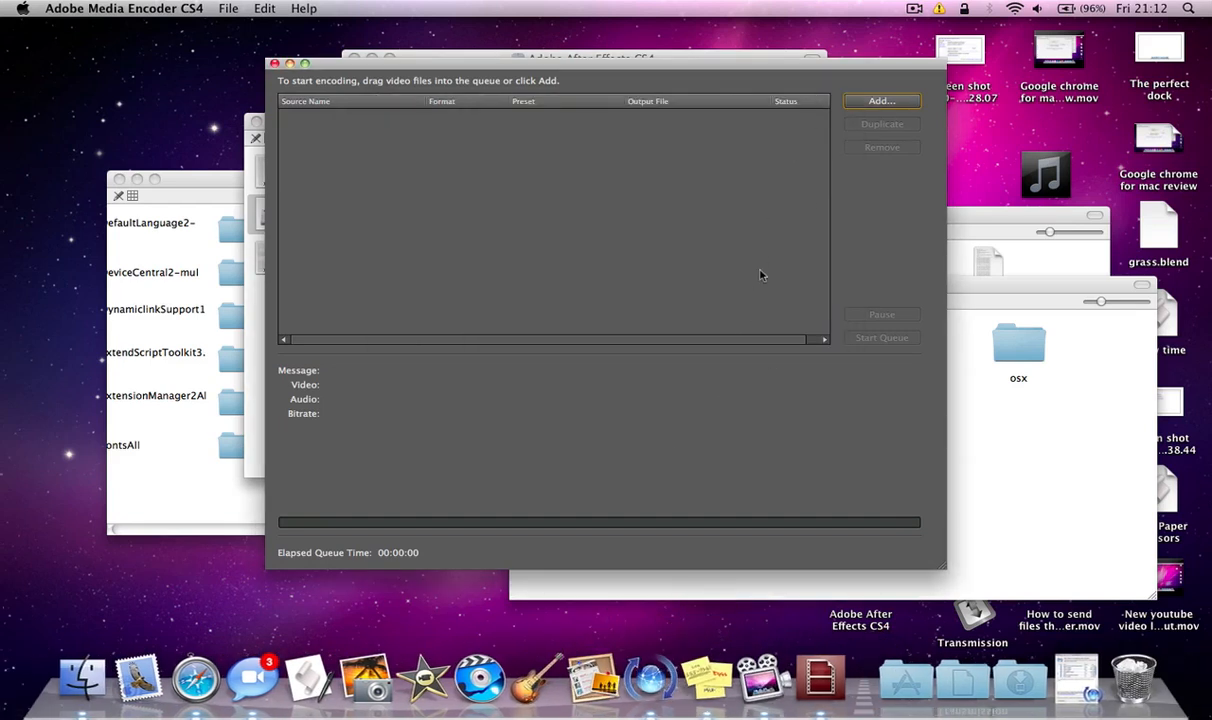